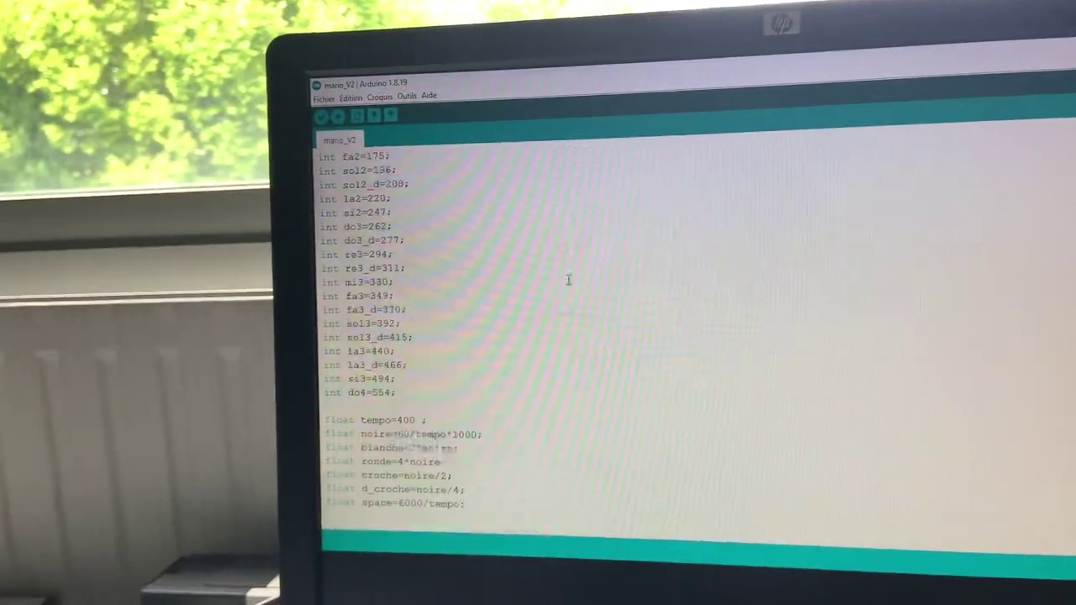
scroll(down, 3)
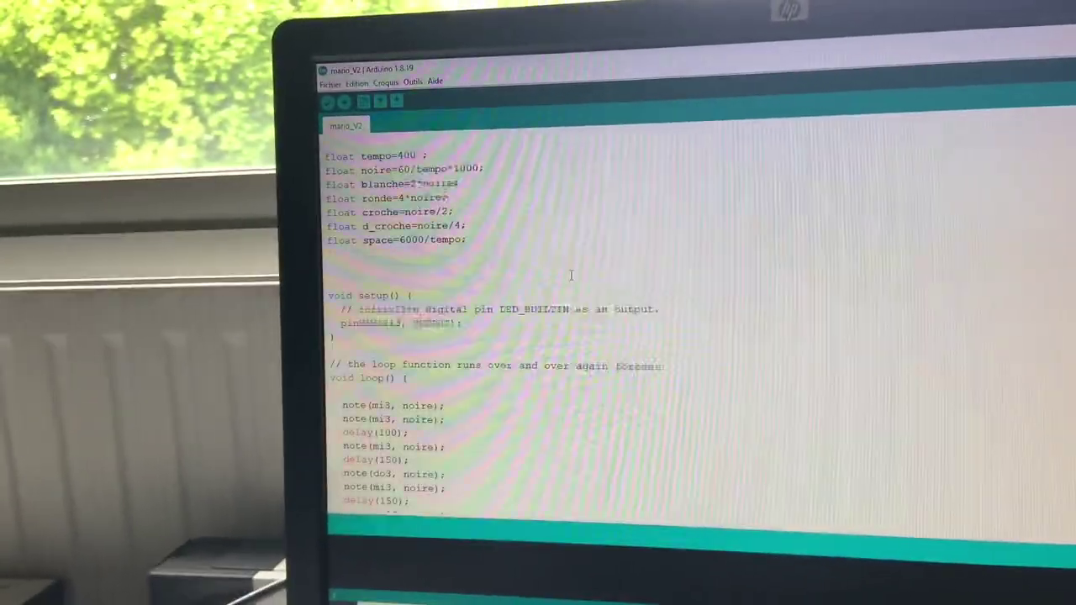